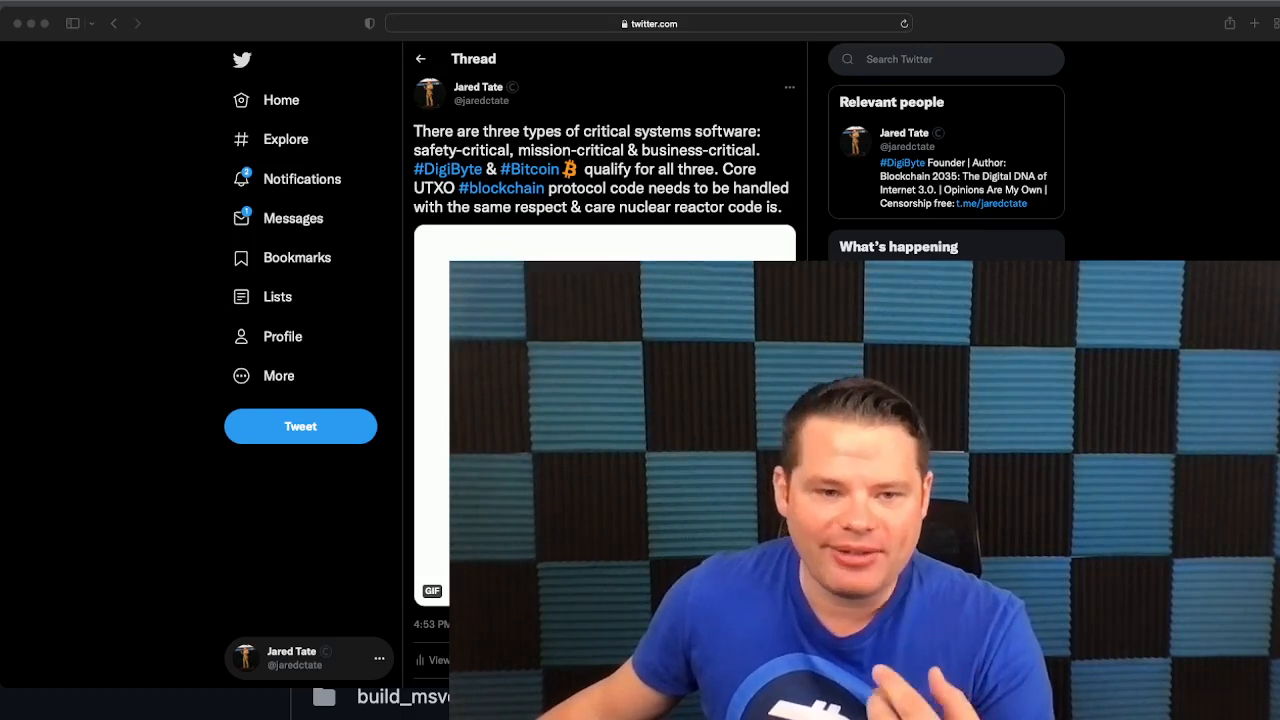
# Switch from the critical-systems Twitter thread to the bitcoin/bitcoin GitHub repository tab.
pyautogui.click(614, 32)
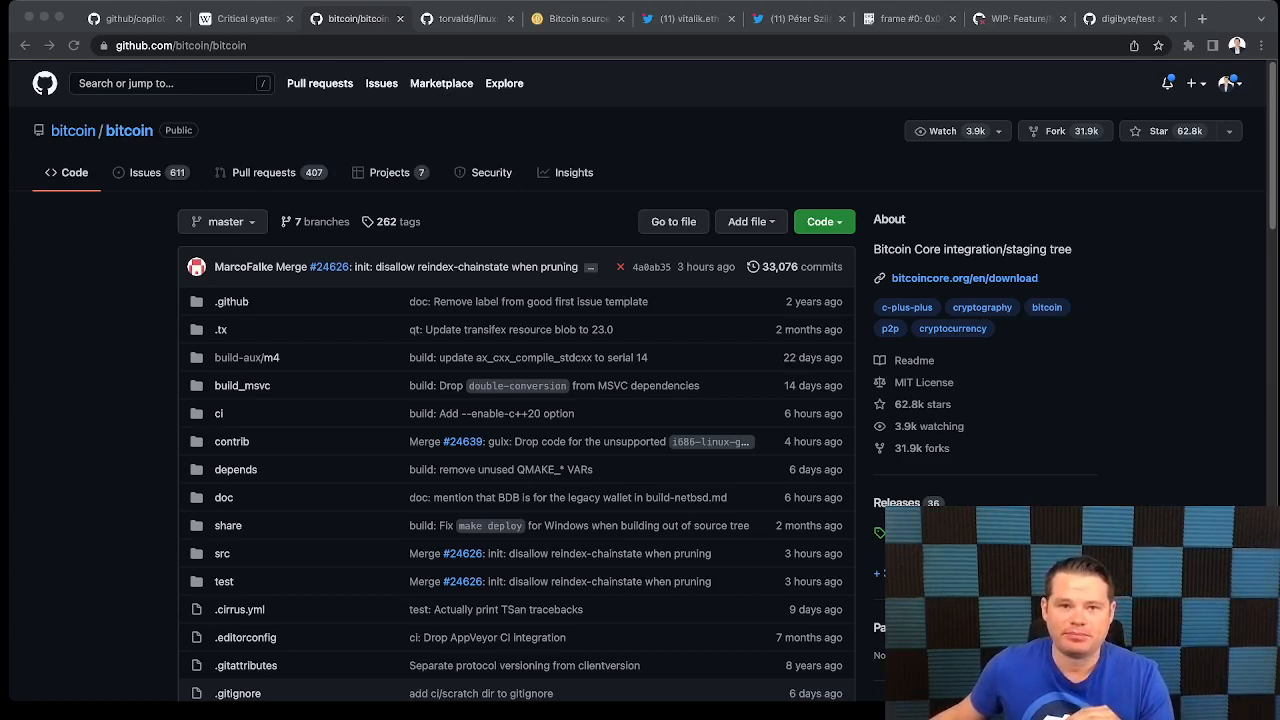
# Show the Bitcointalk 'Bitcoin source from November 2008' thread and scroll through its pasted main.cpp and node.cpp code.
pyautogui.click(578, 18)
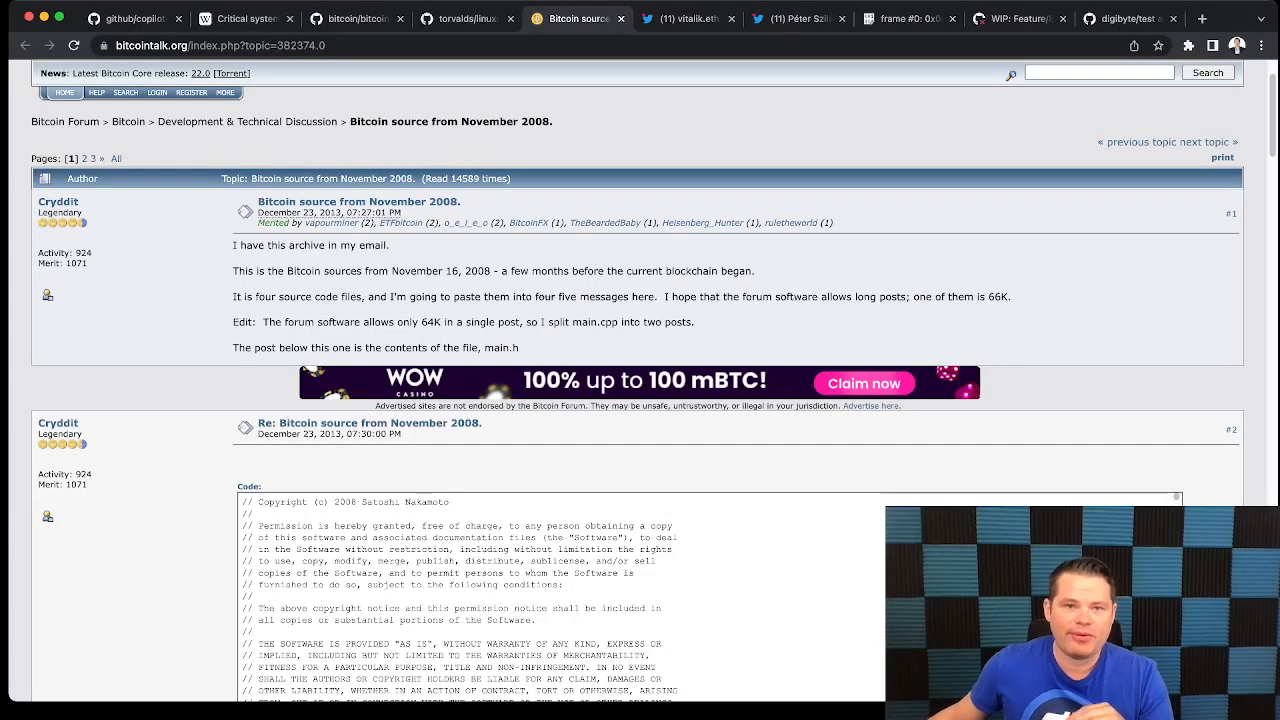
pyautogui.scroll(-3)
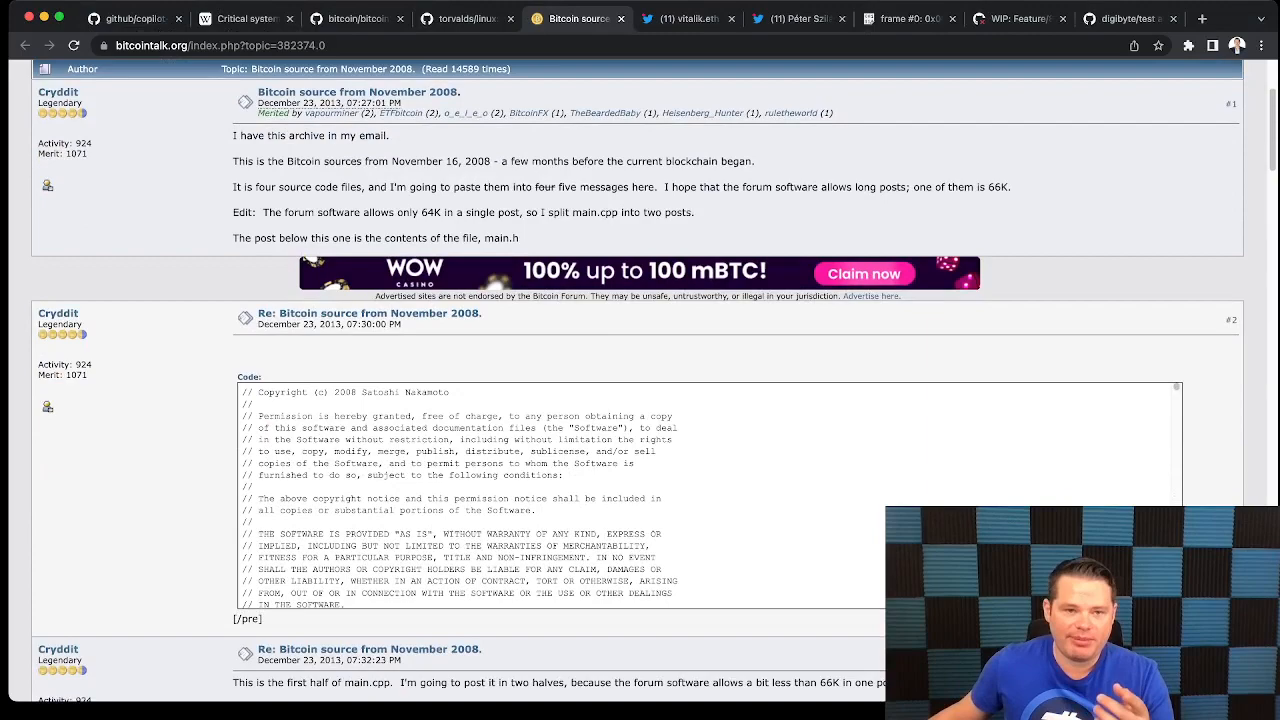
pyautogui.scroll(-3)
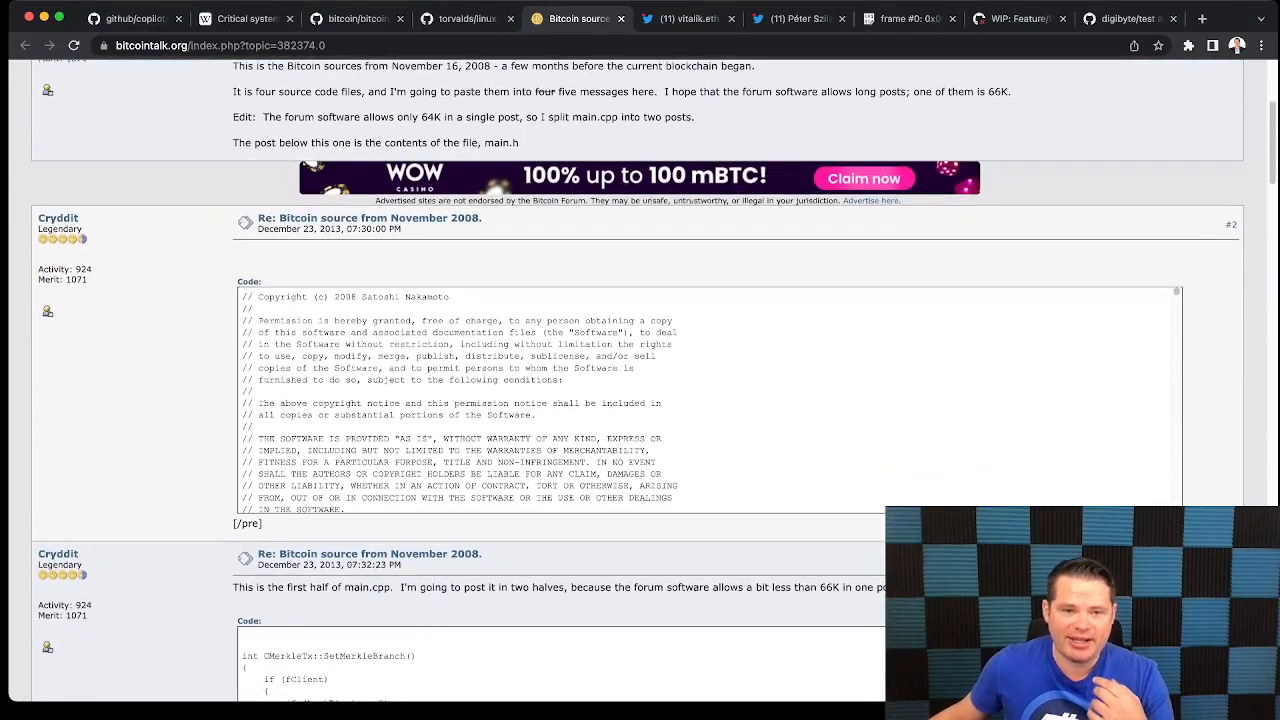
pyautogui.scroll(-3)
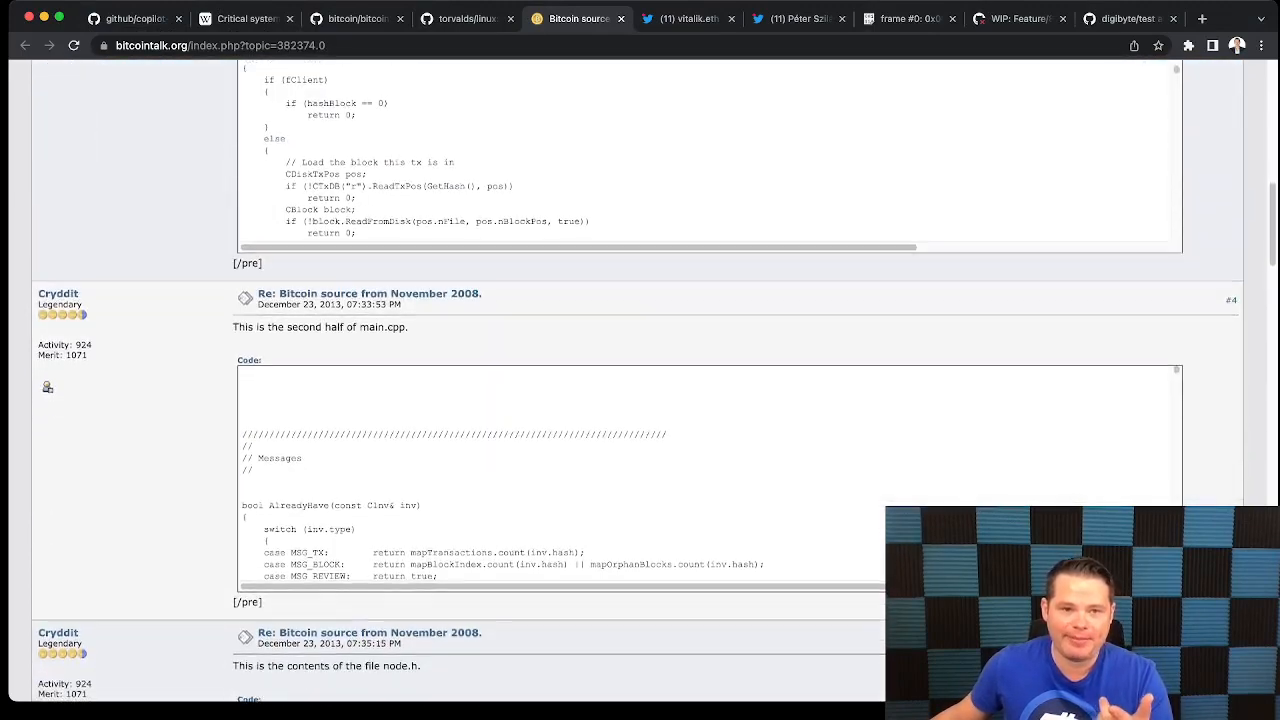
pyautogui.scroll(-3)
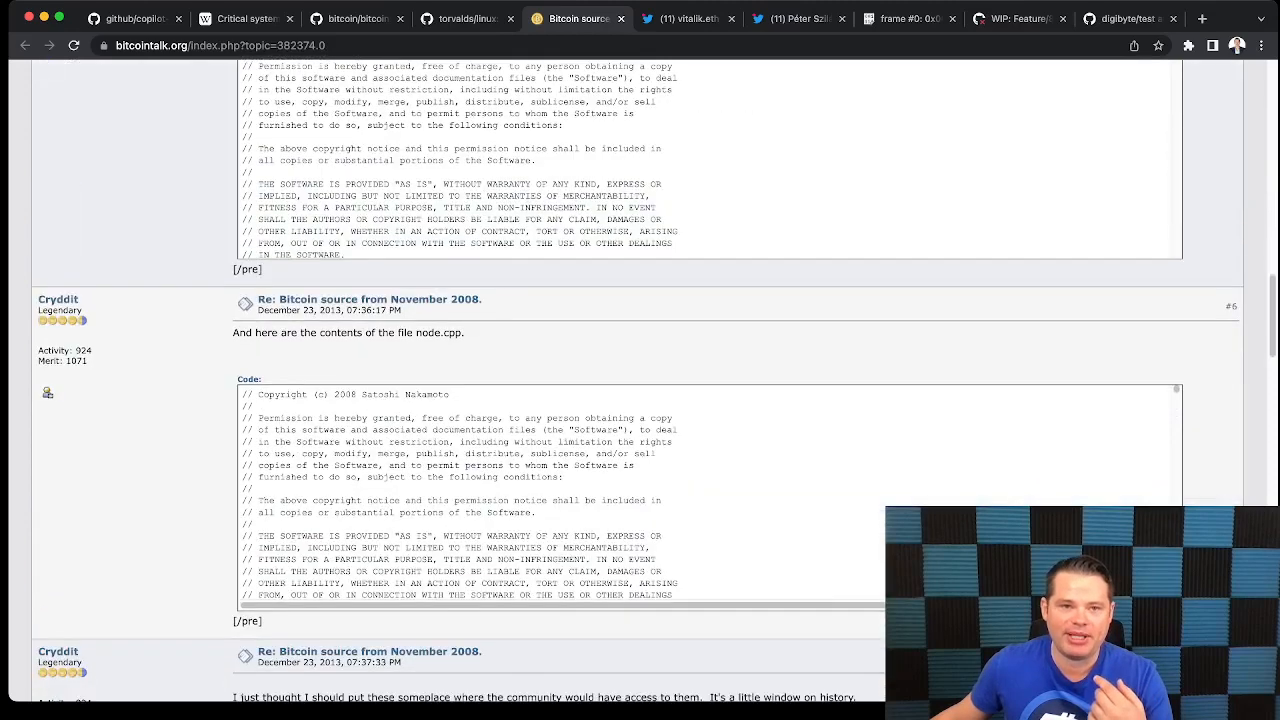
pyautogui.scroll(3)
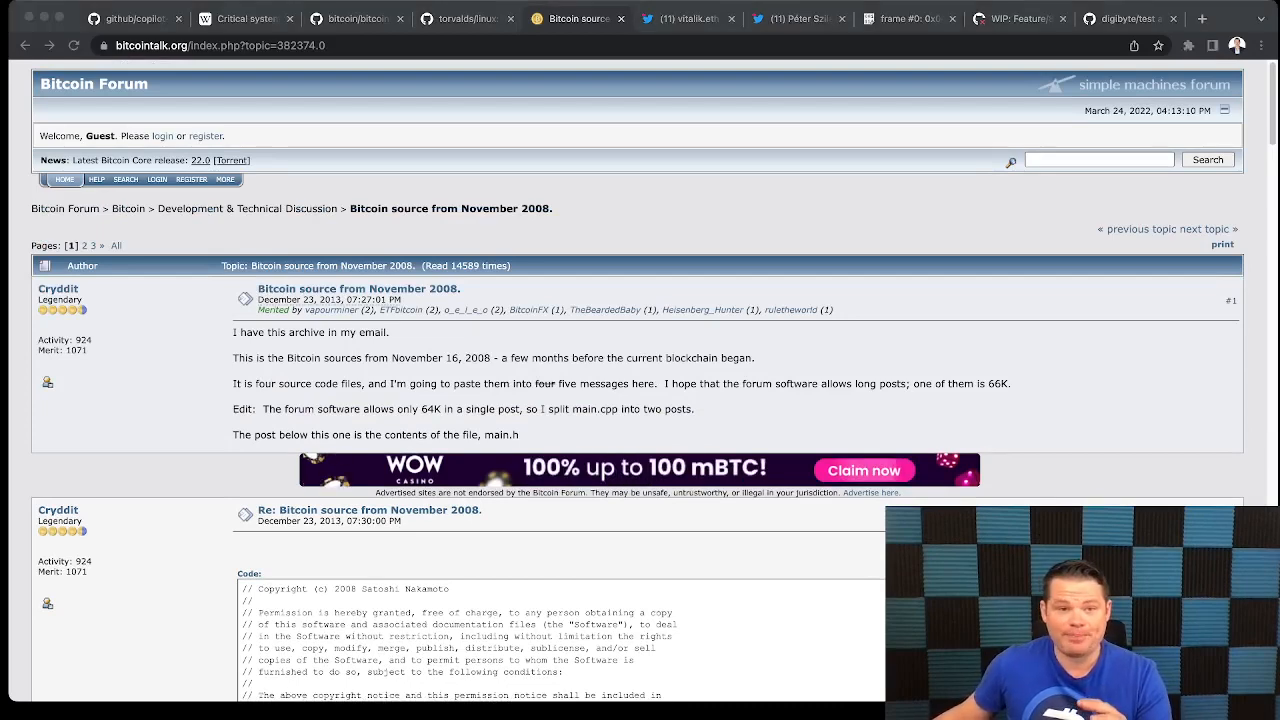
# Visit the GitHub Copilot docs and the Wikipedia 'Critical system' article, then return to the bitcoin/bitcoin repository.
pyautogui.click(130, 18)
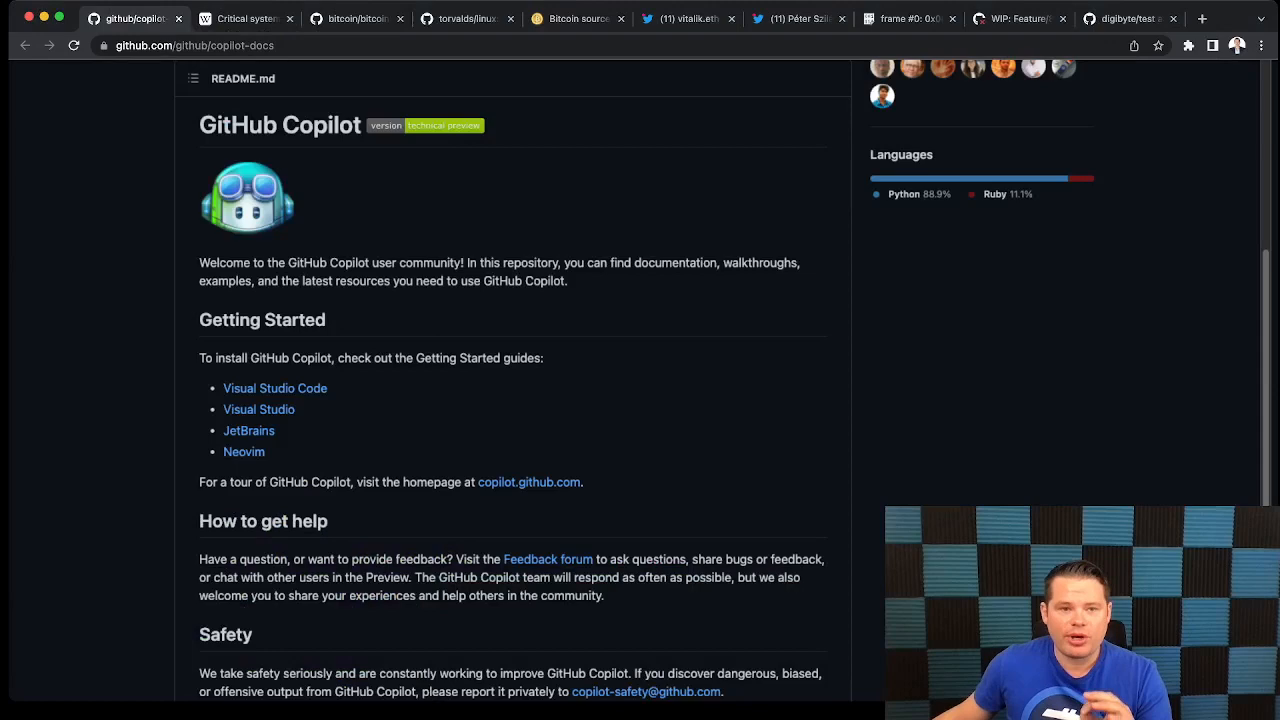
pyautogui.click(244, 18)
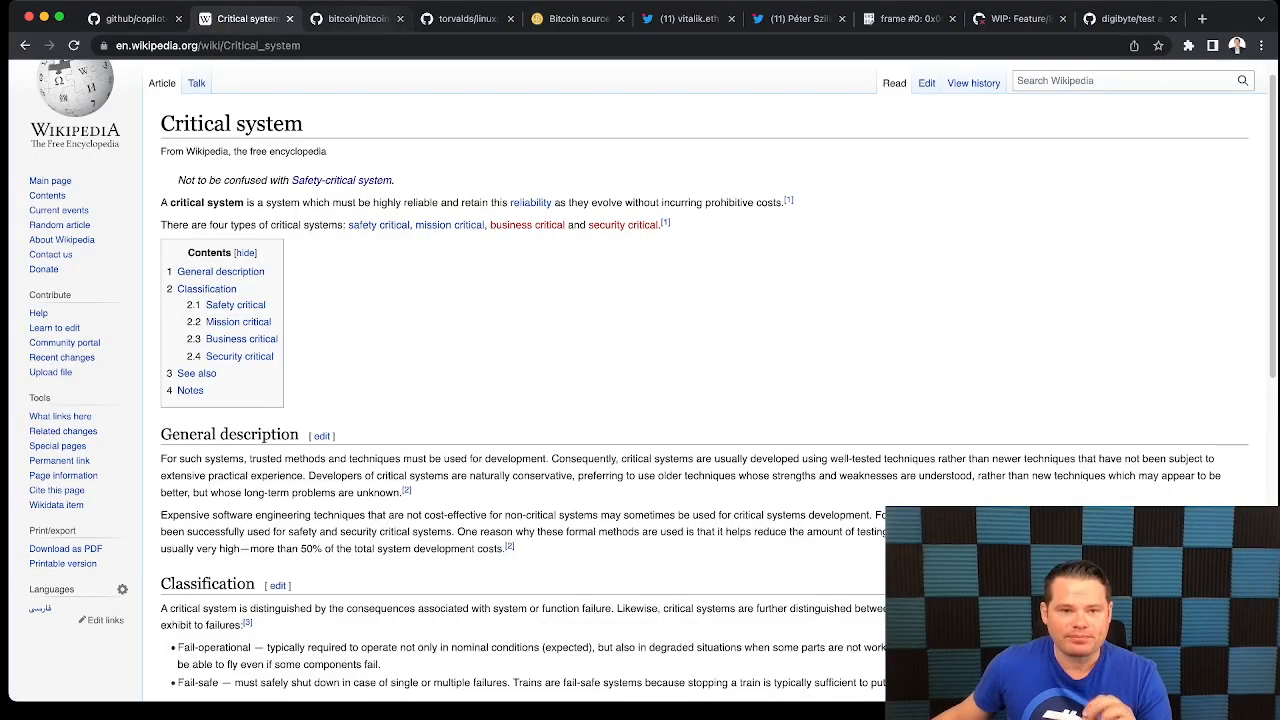
pyautogui.click(356, 18)
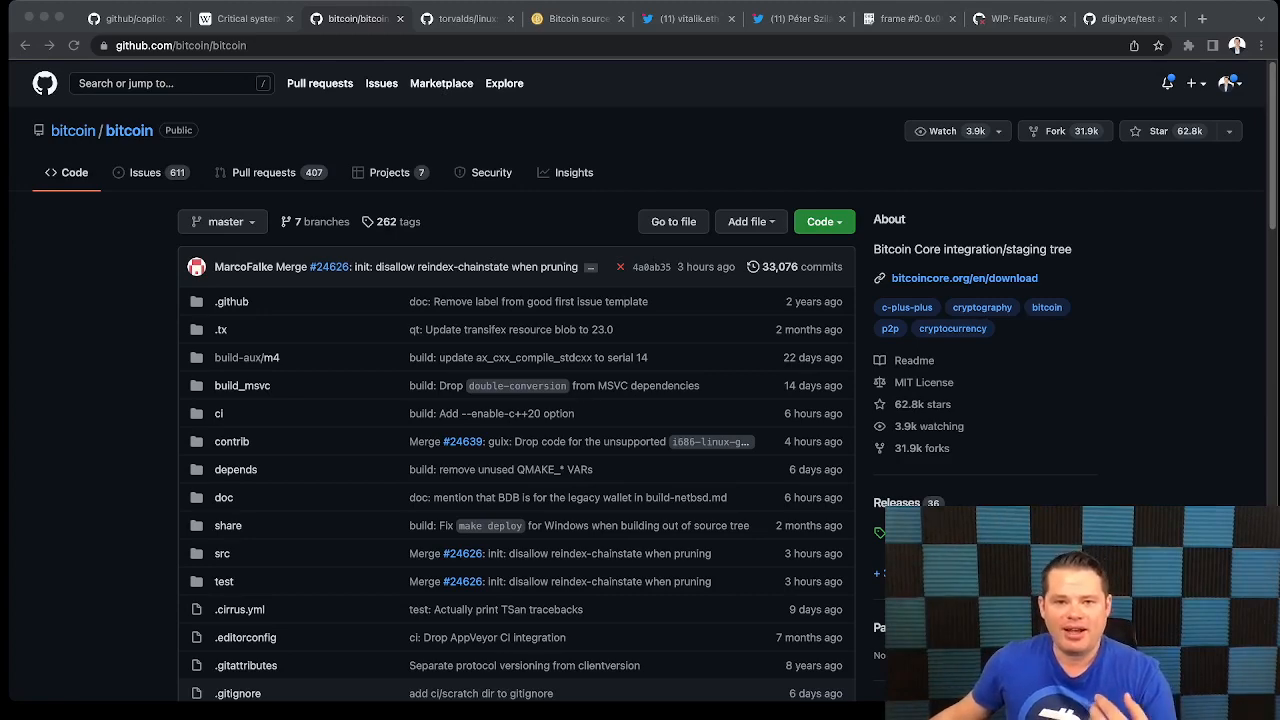
# Switch to Vitalik Buterin's tweet with the updated Ethereum roadmap diagram.
pyautogui.click(688, 20)
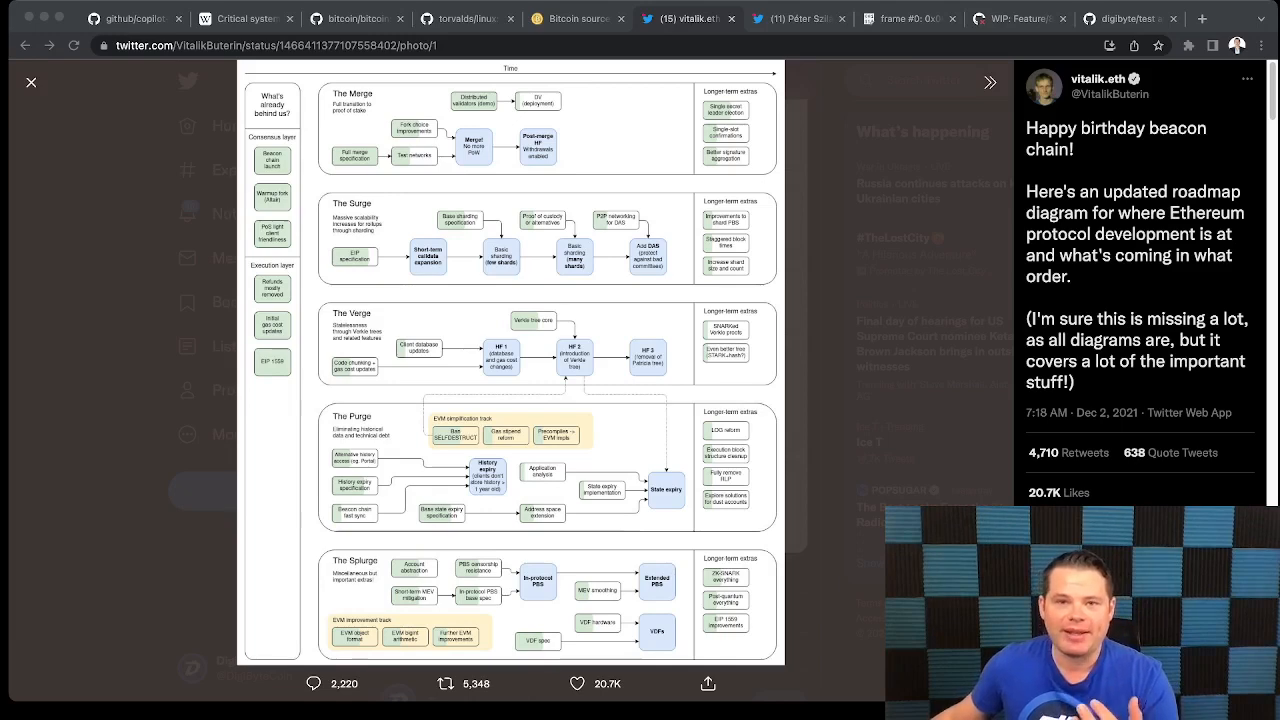
# Switch to Péter Szilágyi's thread about Ethereum's ever-growing protocol complexity.
pyautogui.click(790, 18)
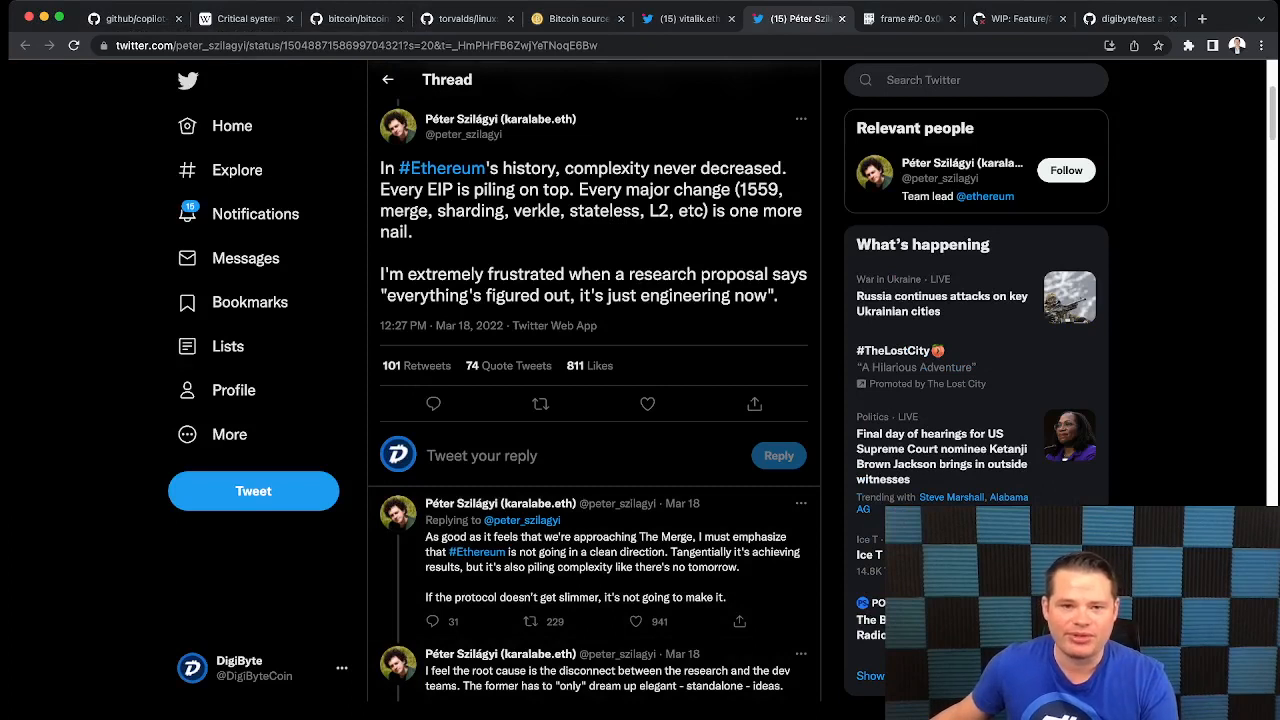
# Bring Péter Szilágyi's first replies on the research–dev disconnect and complexity reduction into view.
pyautogui.click(648, 404)
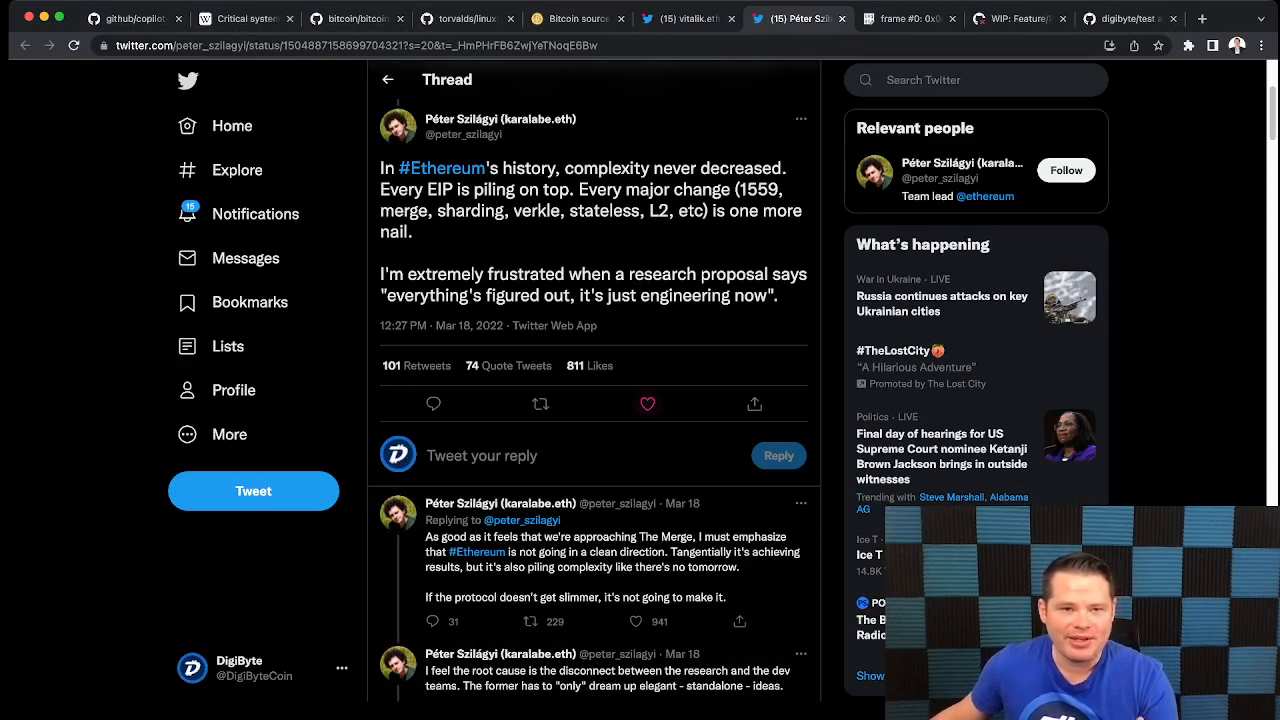
pyautogui.click(648, 404)
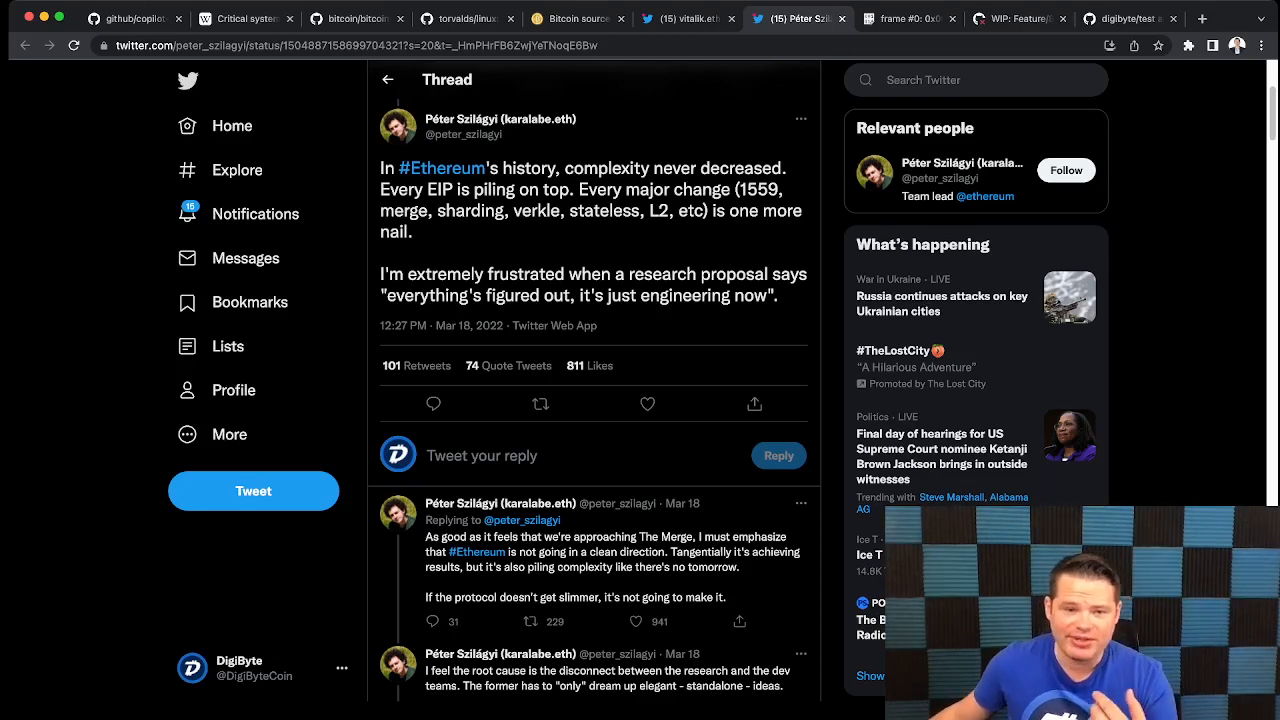
pyautogui.scroll(3)
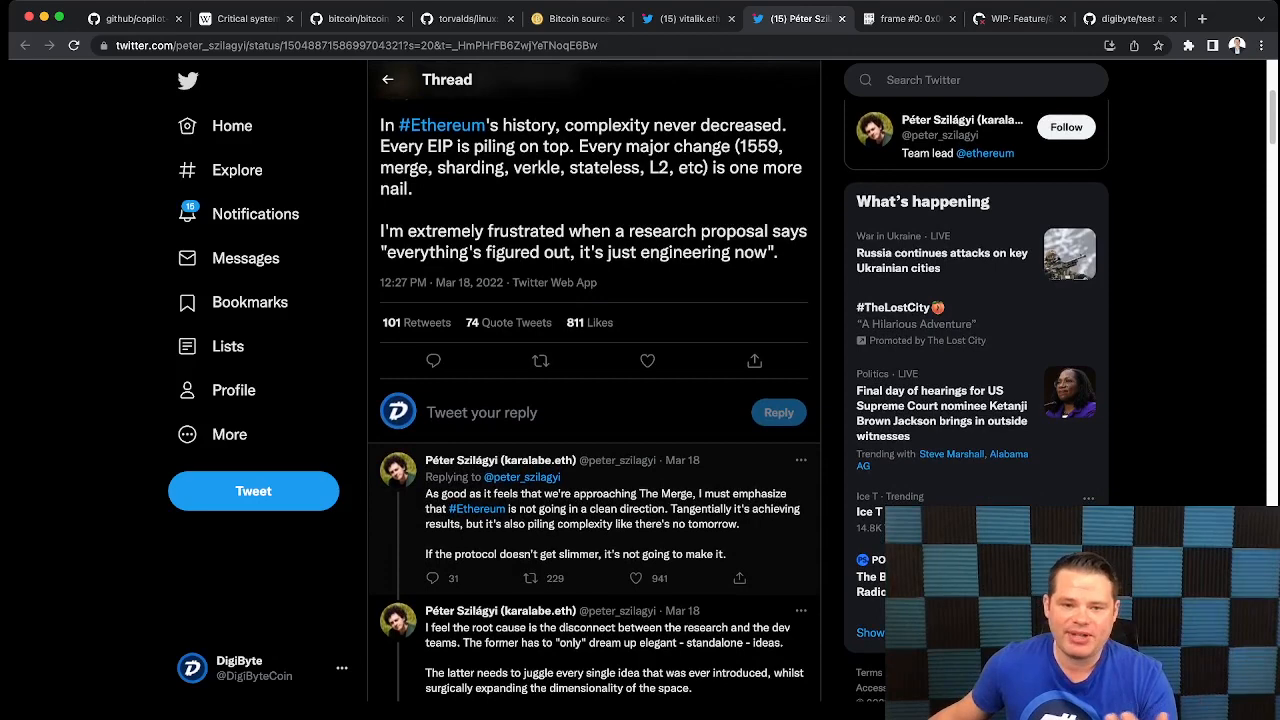
pyautogui.scroll(-3)
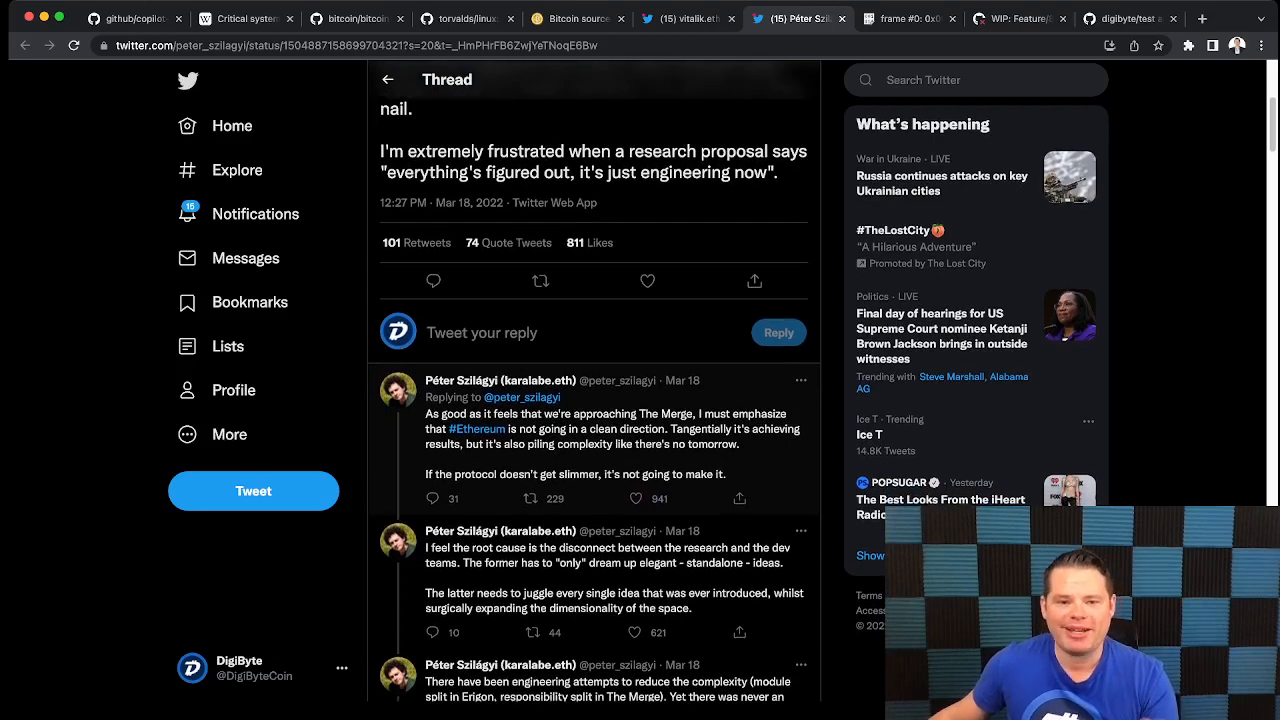
pyautogui.scroll(3)
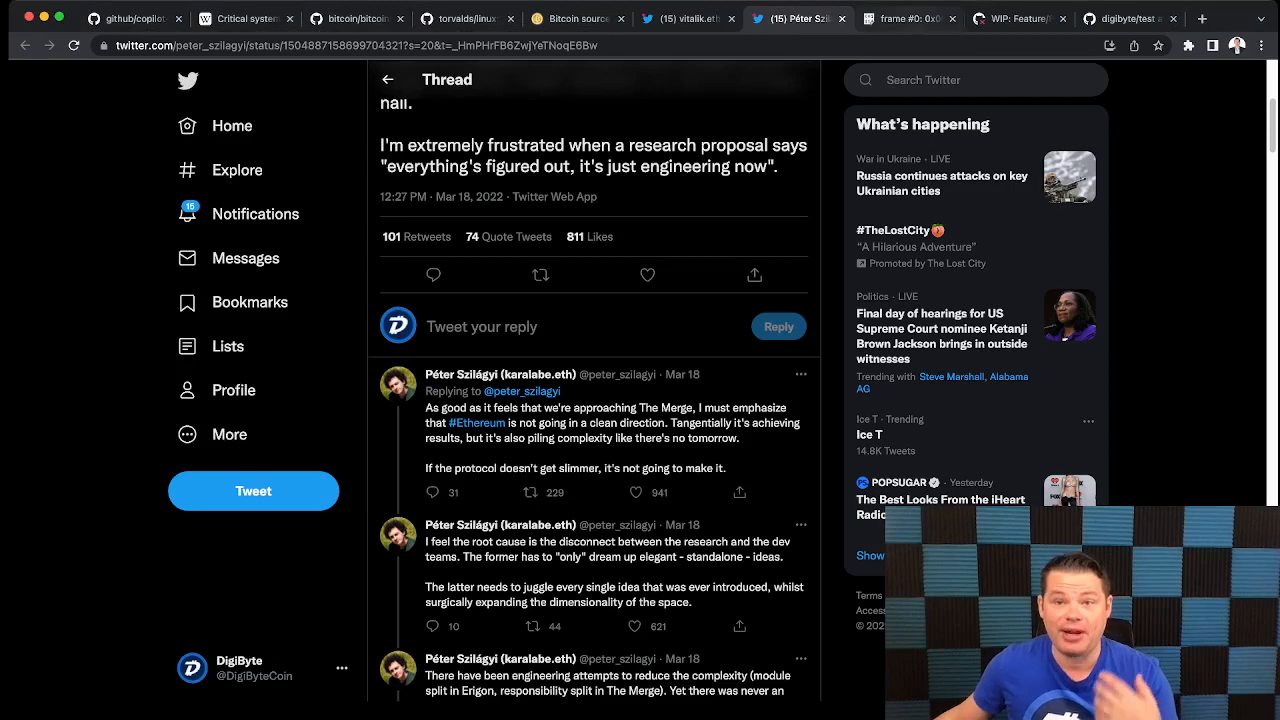
# Show the WIP Feature/8.22.0 pull request, then the digibyte test directory on feature/8.22.0 with its README.
pyautogui.click(1020, 18)
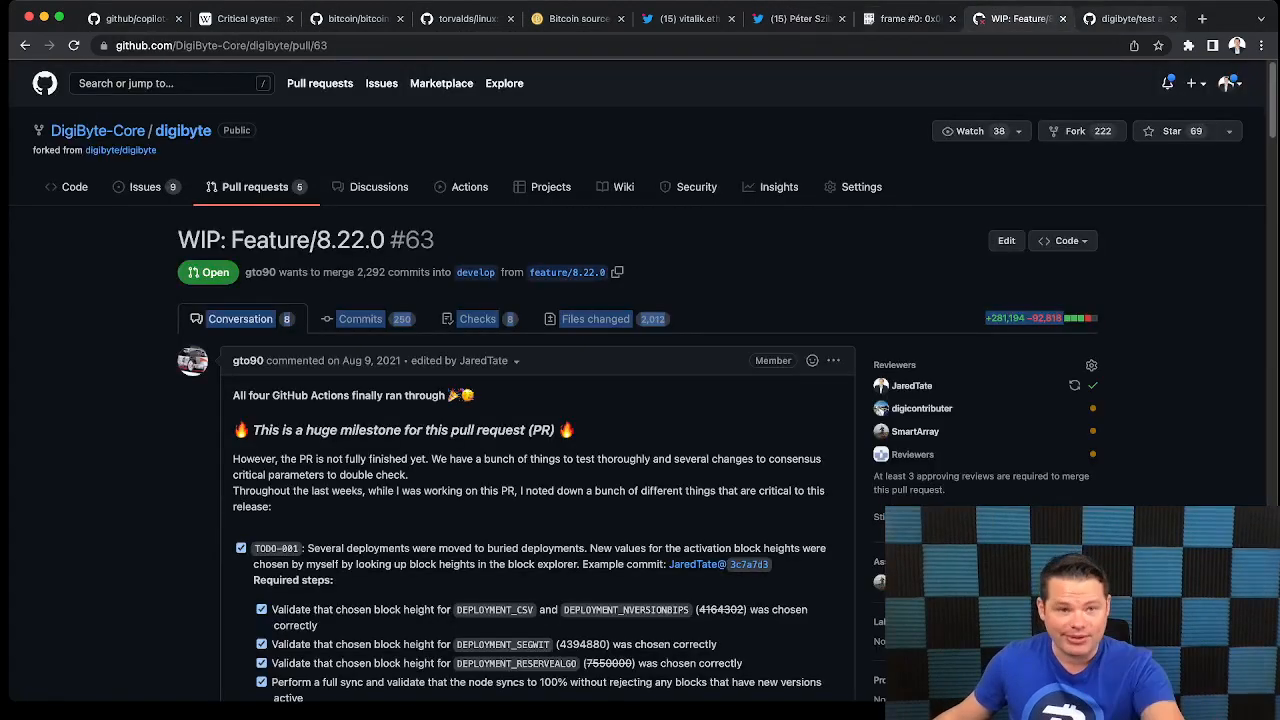
pyautogui.click(1128, 18)
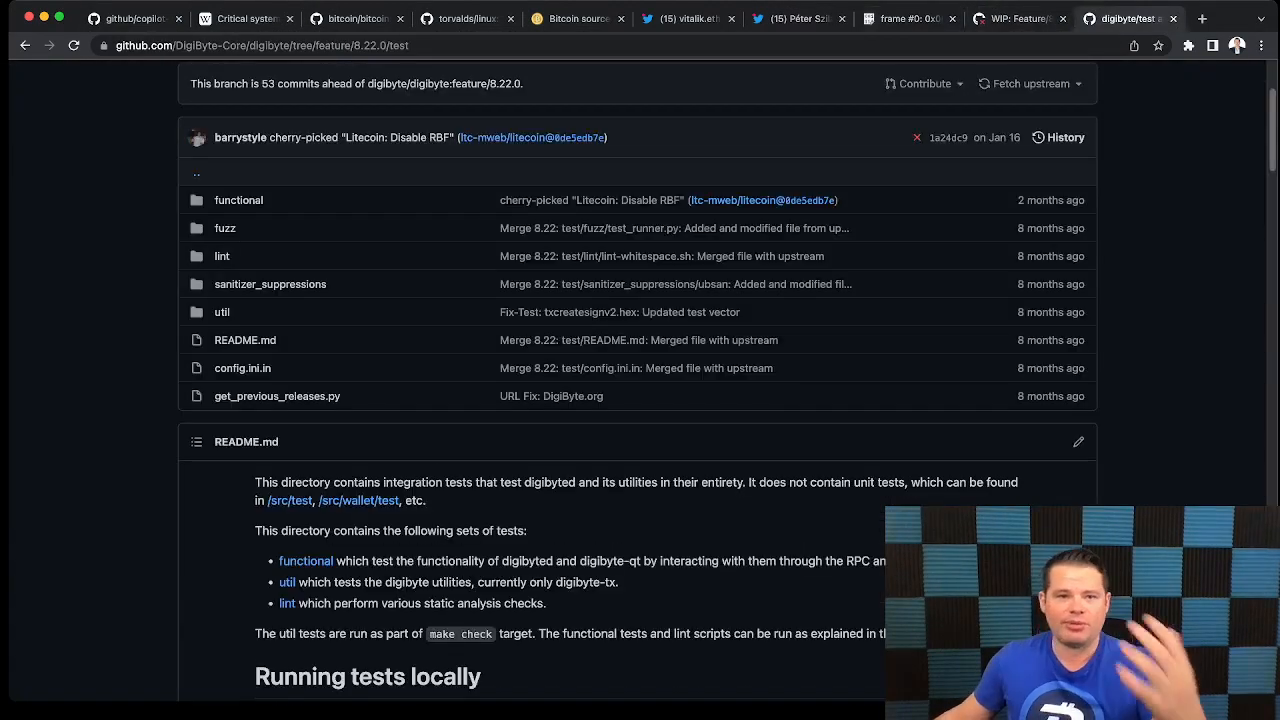
pyautogui.scroll(3)
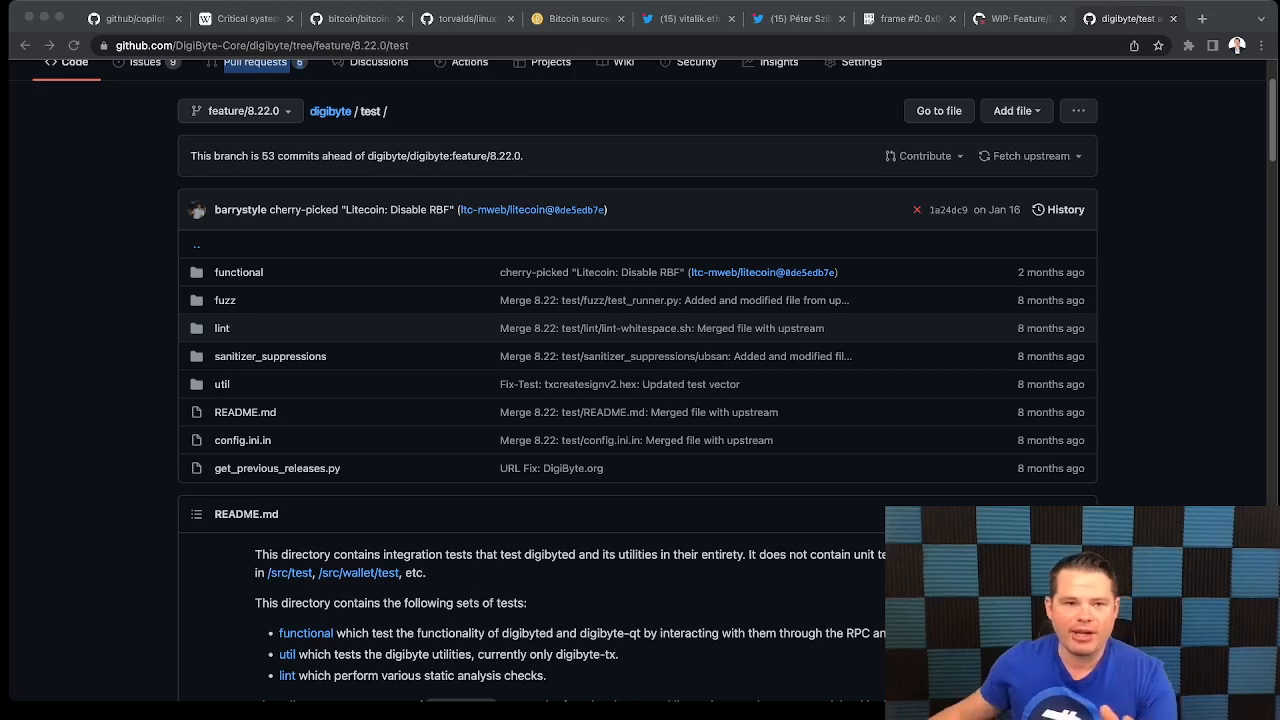
pyautogui.scroll(3)
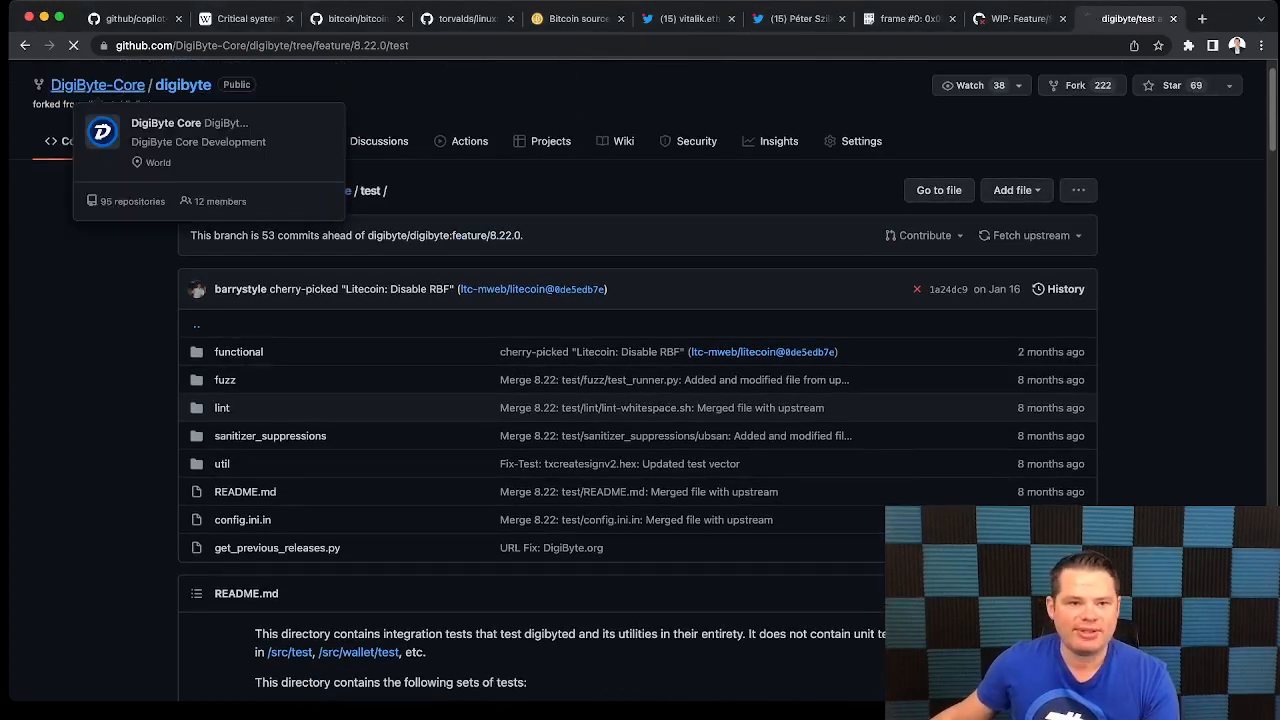
# Open the DigiByte-Core organization page and scroll through its repository list to the end and back up.
pyautogui.click(166, 122)
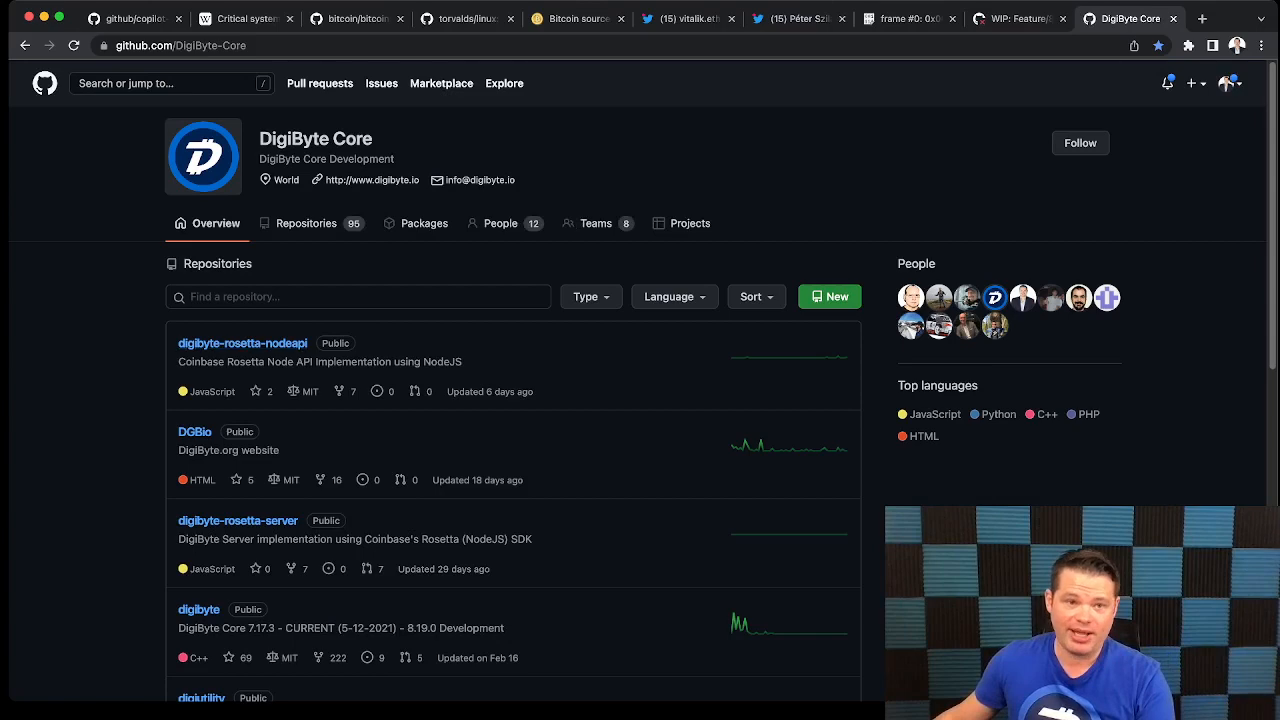
pyautogui.scroll(-3)
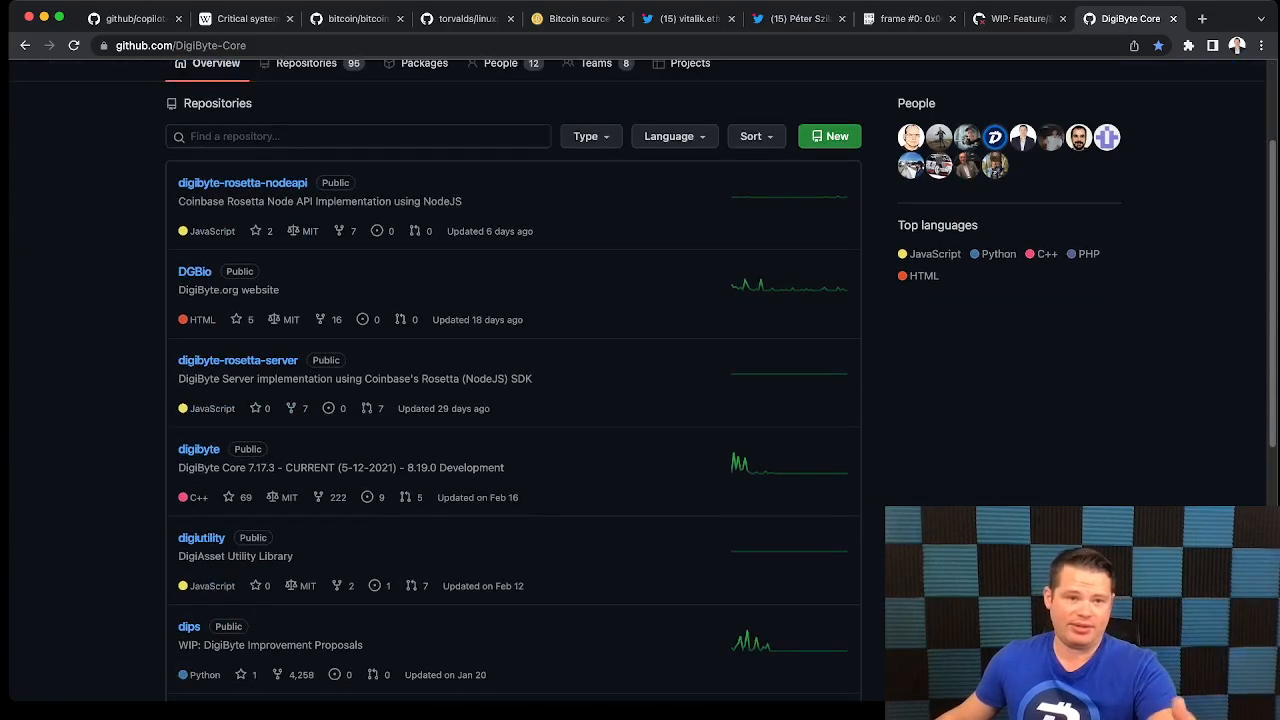
pyautogui.scroll(-3)
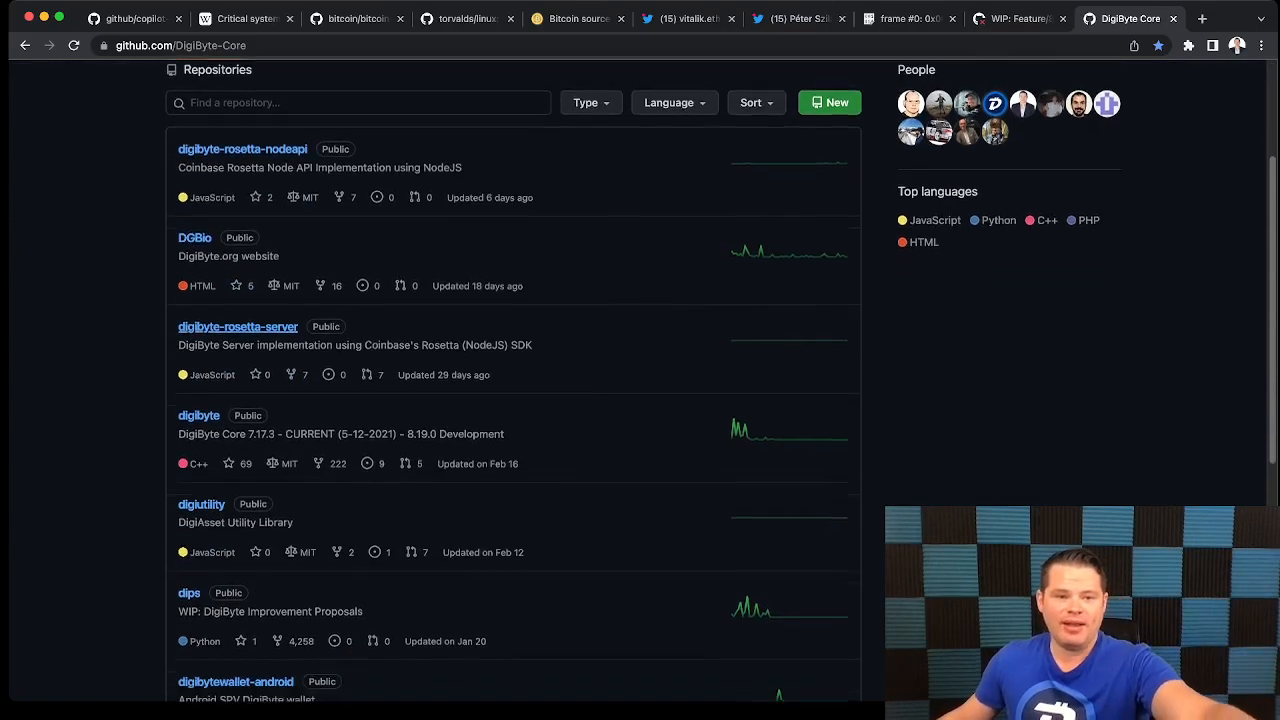
pyautogui.scroll(-3)
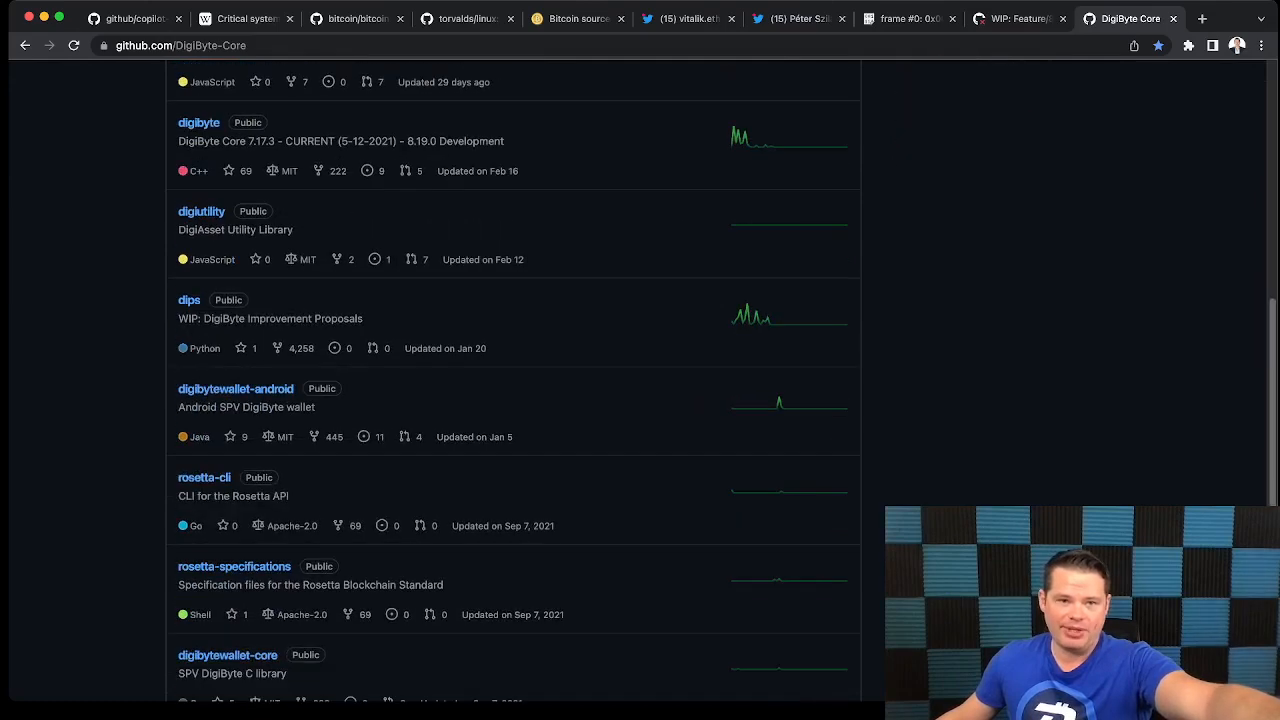
pyautogui.scroll(3)
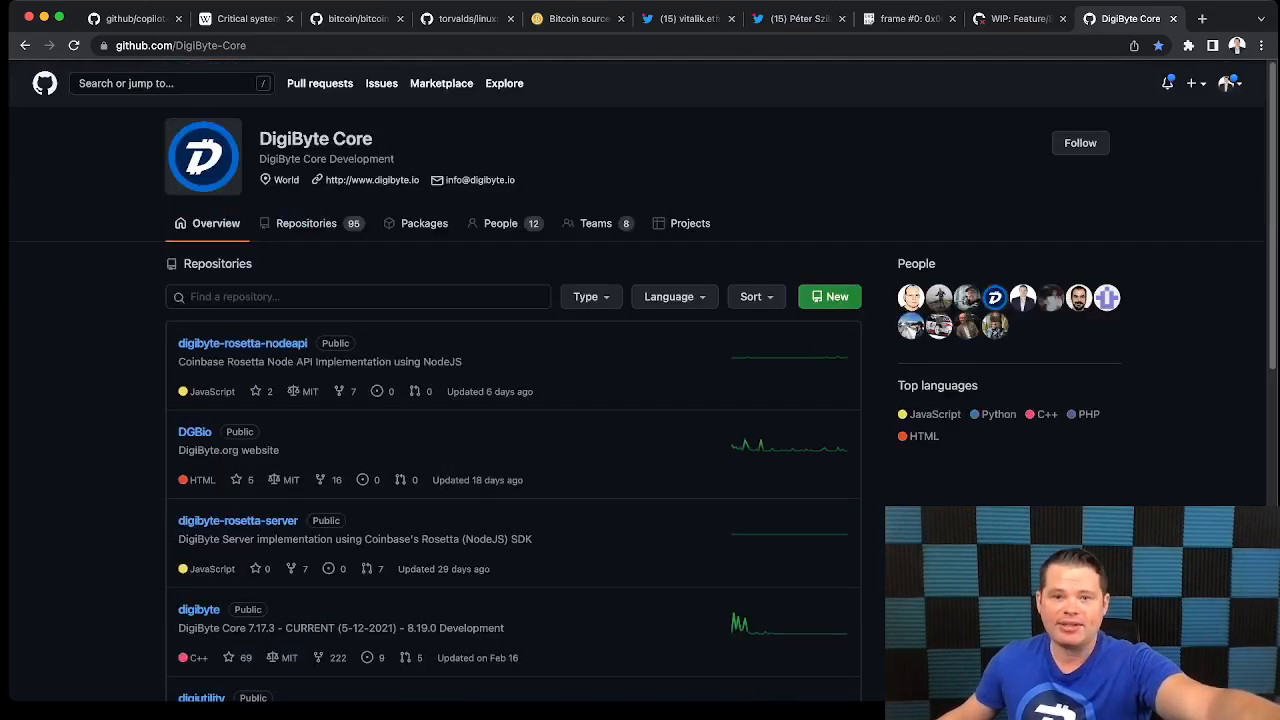
pyautogui.scroll(-3)
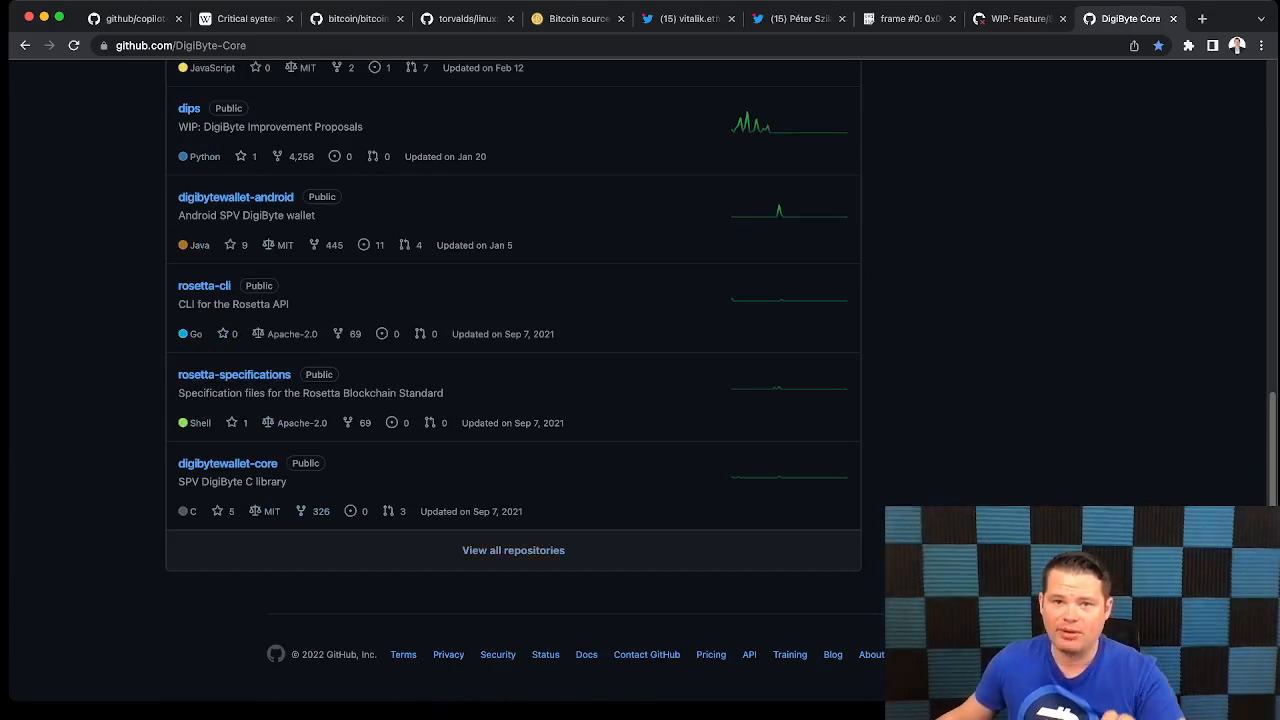
pyautogui.scroll(3)
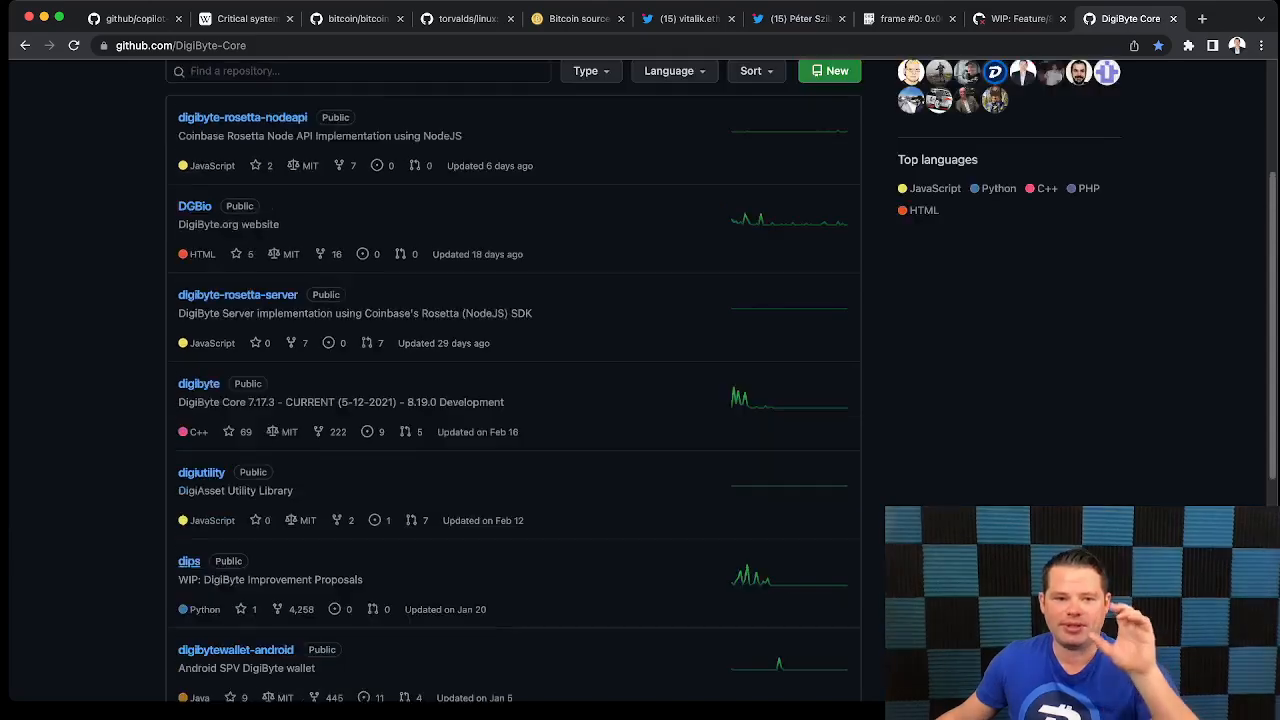
pyautogui.scroll(3)
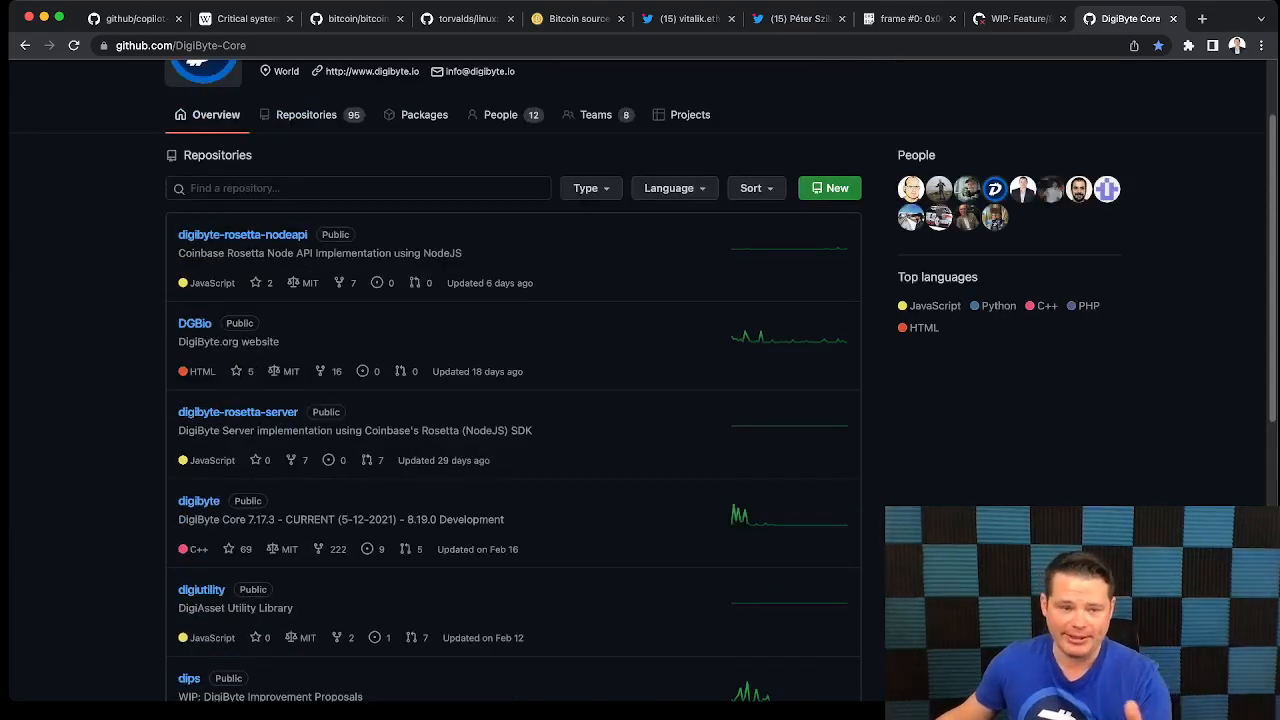